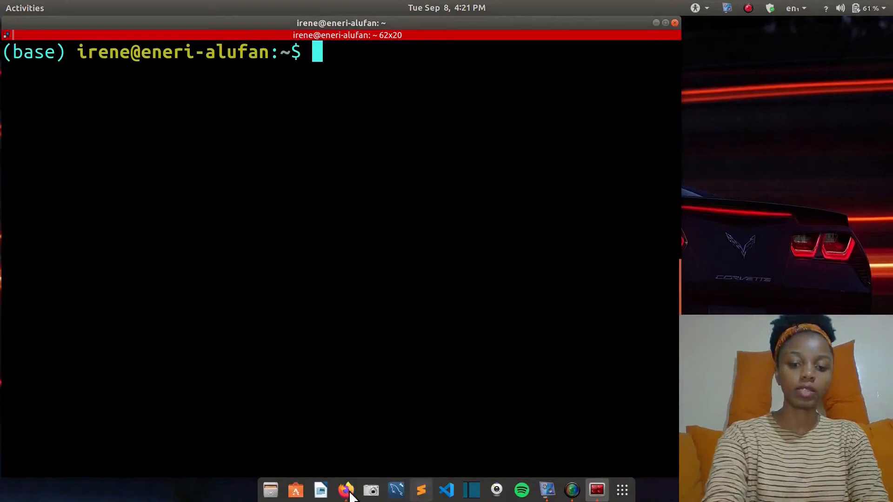
Step: Add the ppa:nilarimogard/webupd8 repository with sudo add-apt-repository, copying it from the instructions page
click(345, 491)
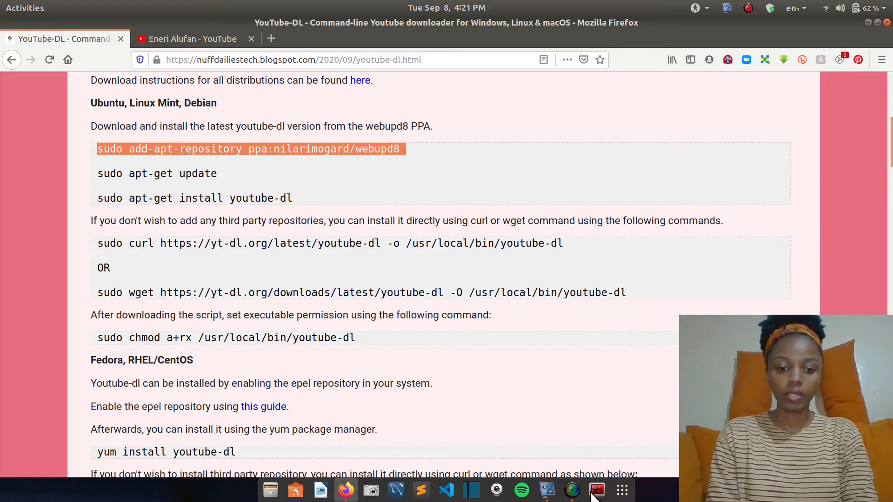
click(596, 490)
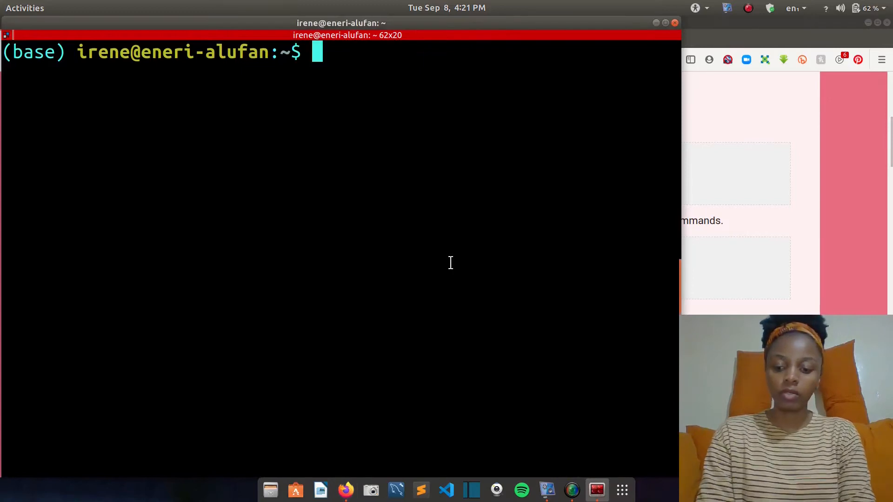
text(sudo add-apt-repository ppa:nilarimogard/webupd8)
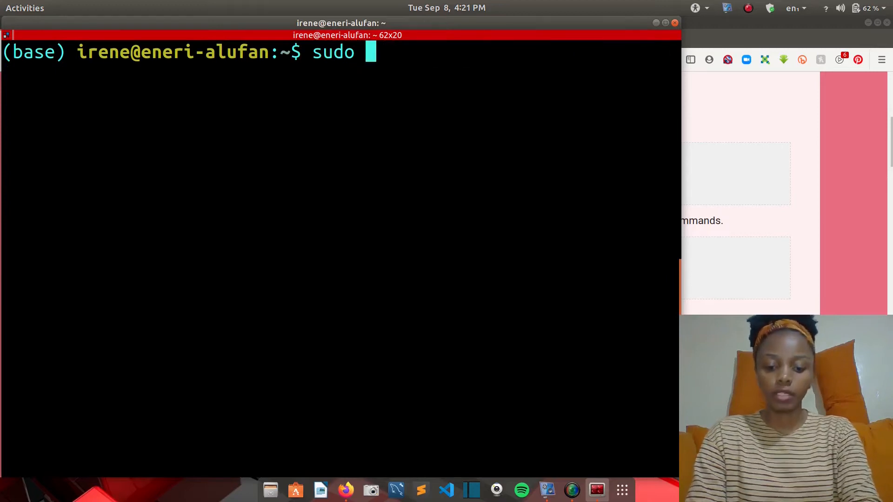
Step: Run sudo apt-get install youtube-dl to install the tool
text(apt-ge)
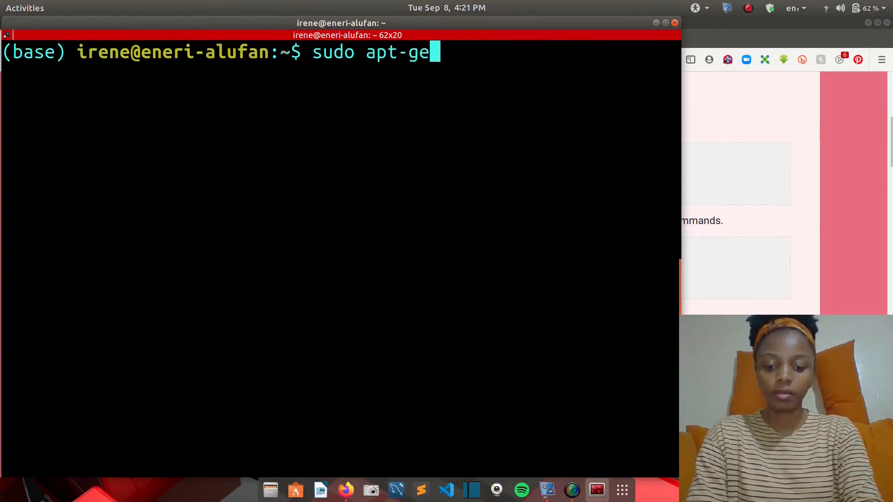
text(t install)
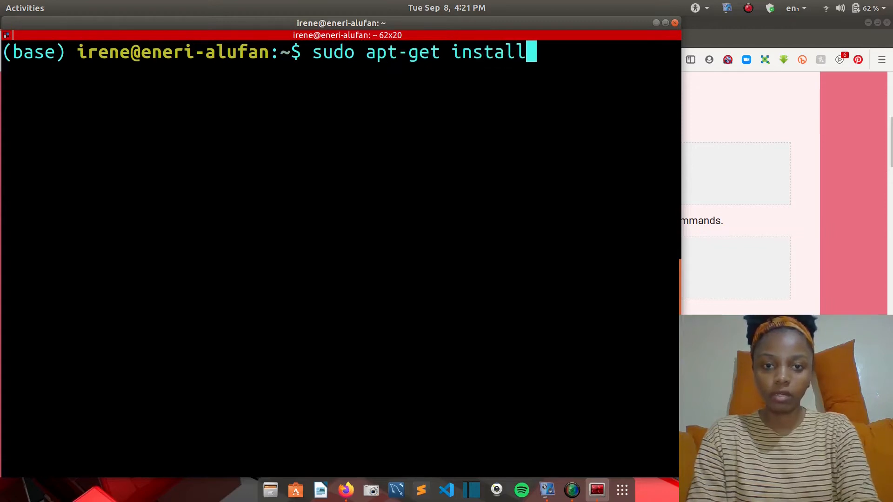
text(youtu)
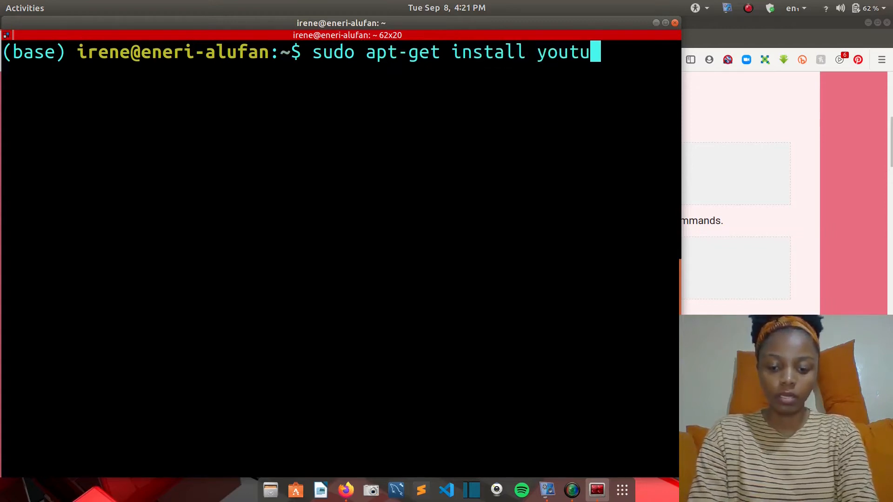
text(be-dl)
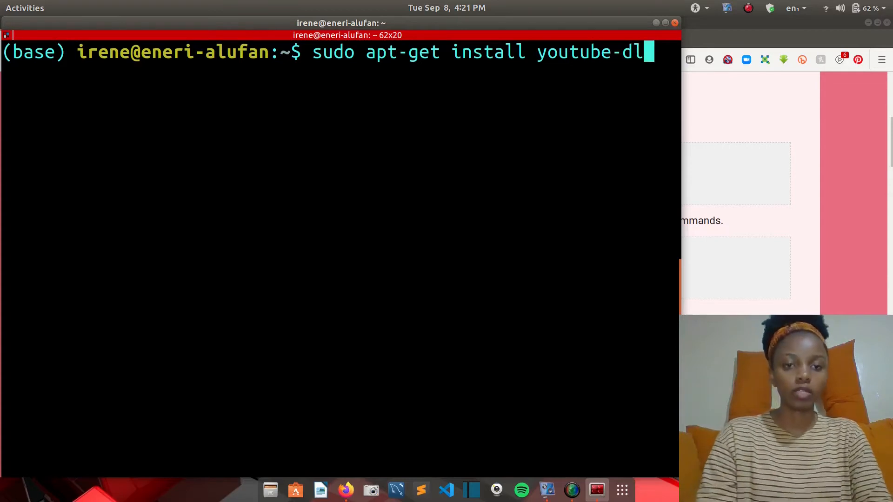
key(BackSpace)
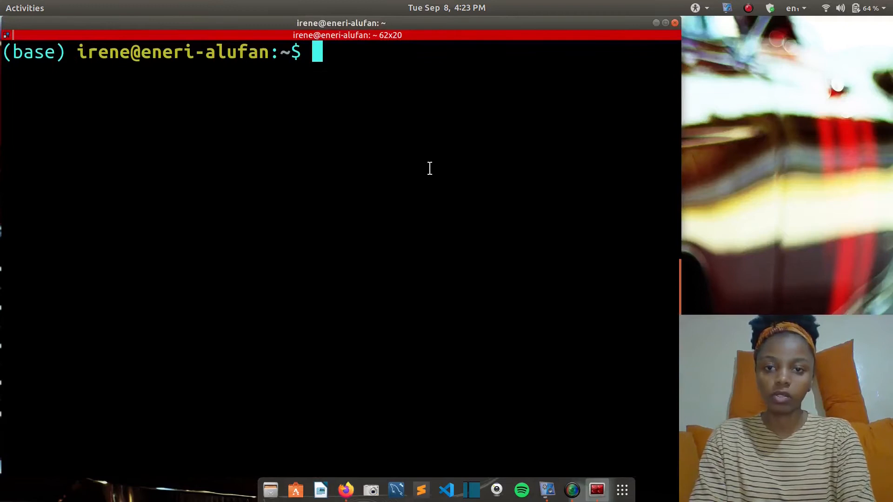
text(sudo curl https://yt-dl.org/latest/youtube-dl -o /usr/local/bin/youtube-dl)
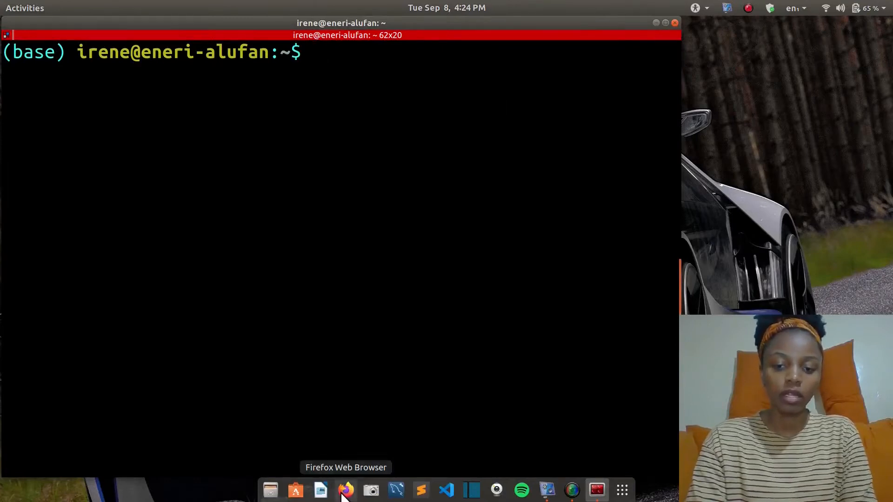
click(346, 490)
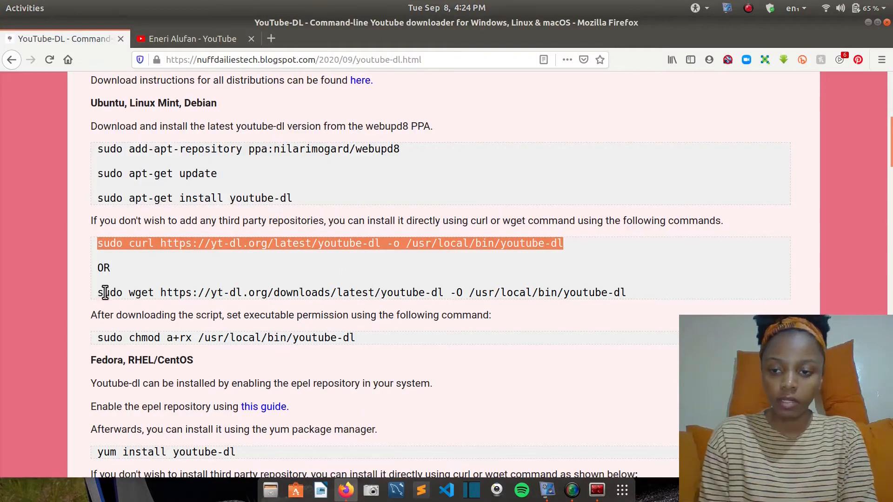
click(102, 292)
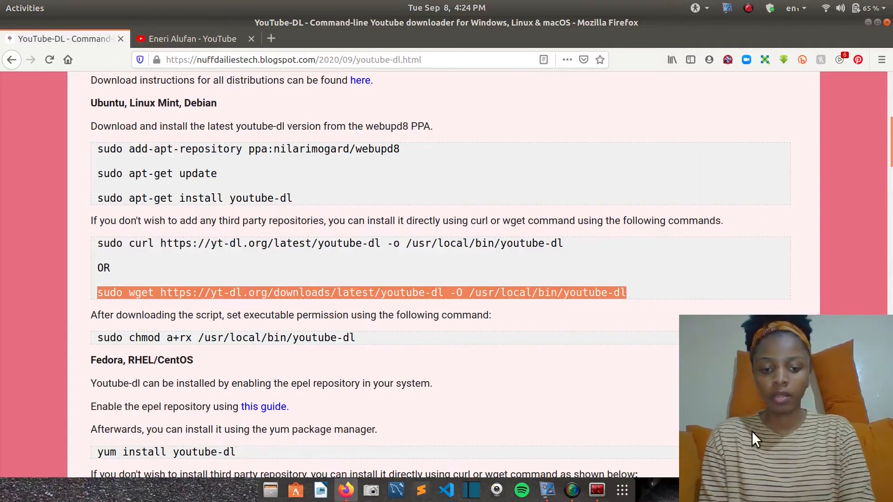
mouse_move(871, 29)
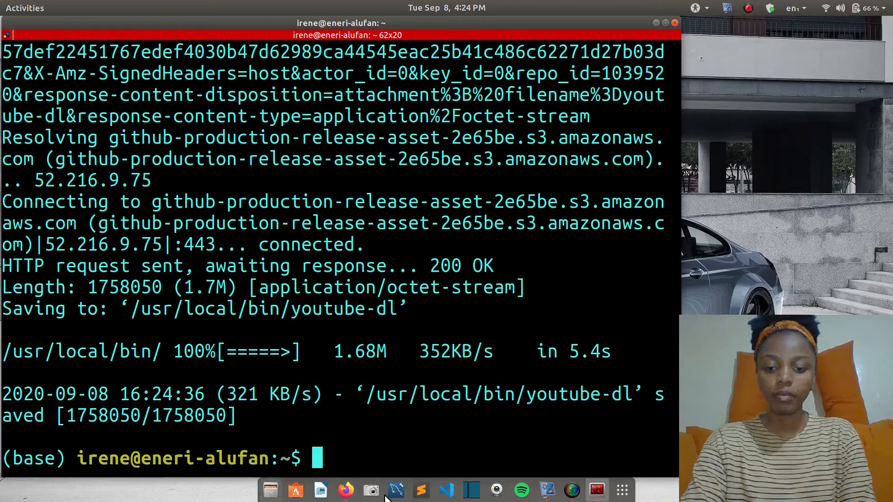
mouse_move(371, 490)
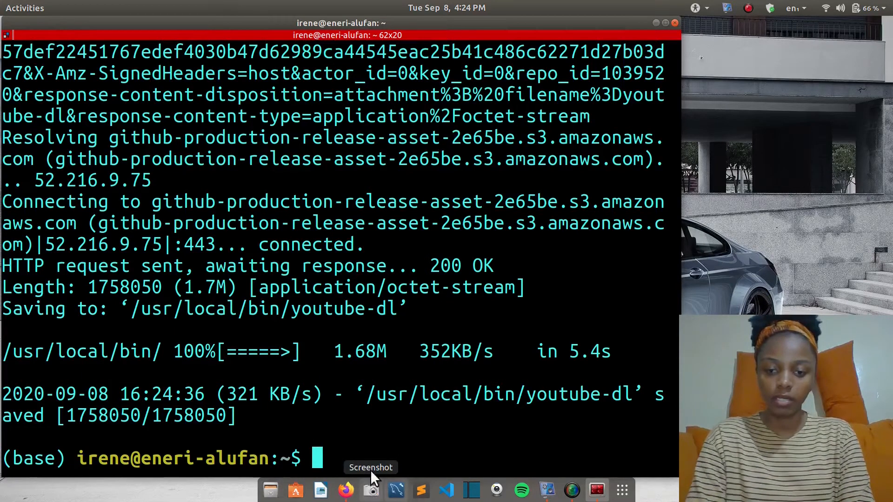
Step: Clear the terminal and run sudo chmod a+rx /usr/local/bin/youtube-dl to make it executable for all users
text(clear)
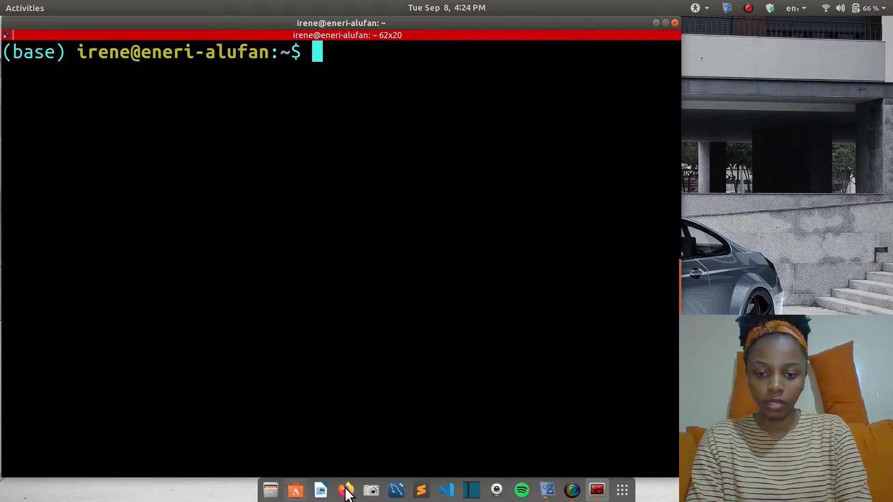
click(345, 490)
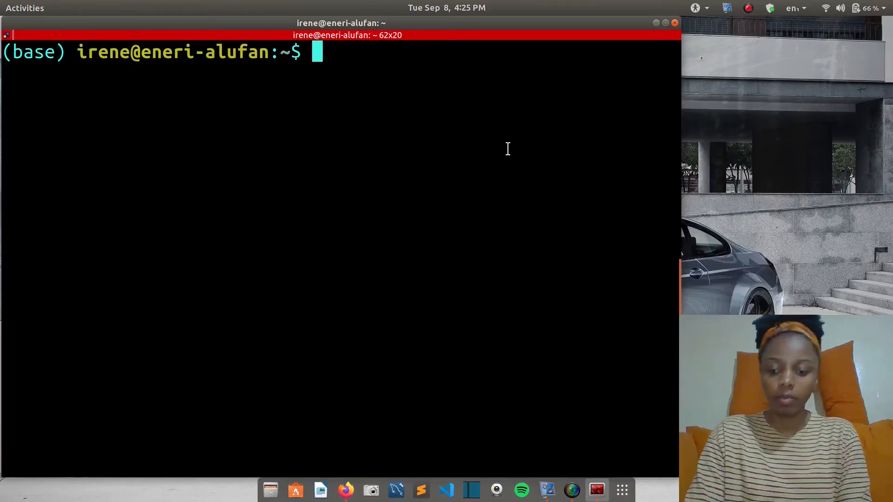
text(sudo chmod a+rx /usr/local/bin/youtube-dl)
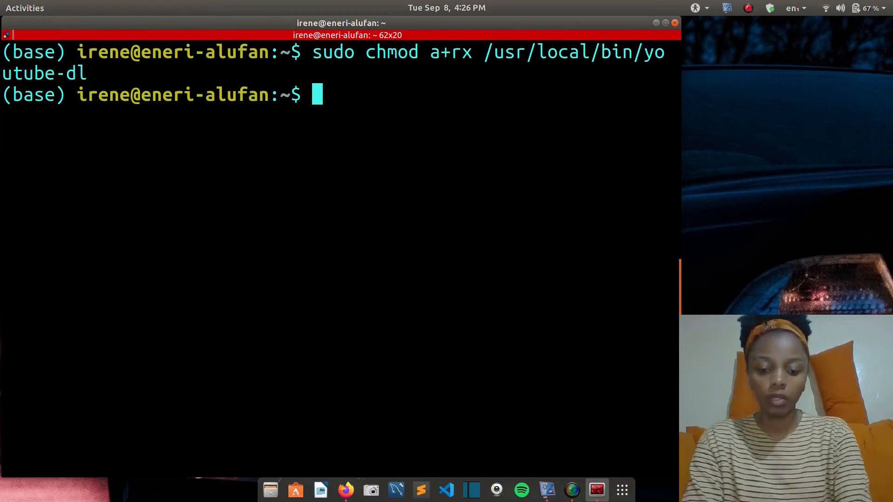
Step: Run youtube-dl -U to check for updates, confirming version 2020.09.06 is current
text(youtu)
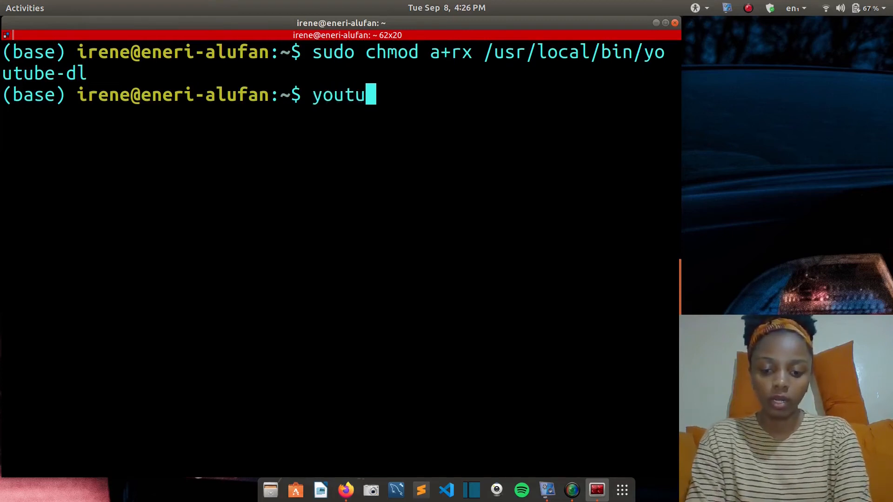
text(be-)
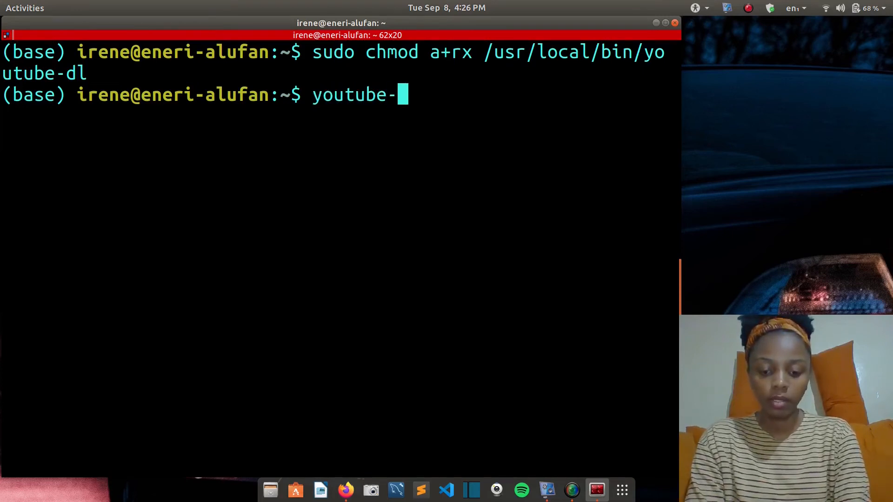
text(dl -)
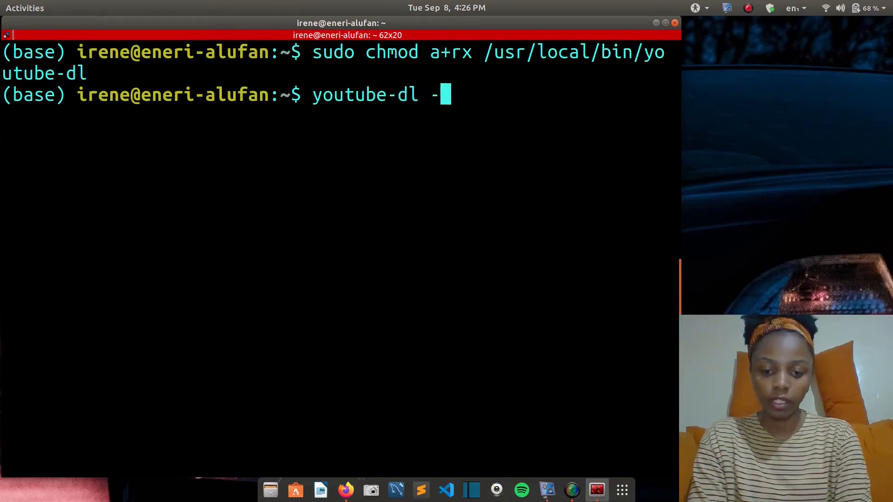
text(U)
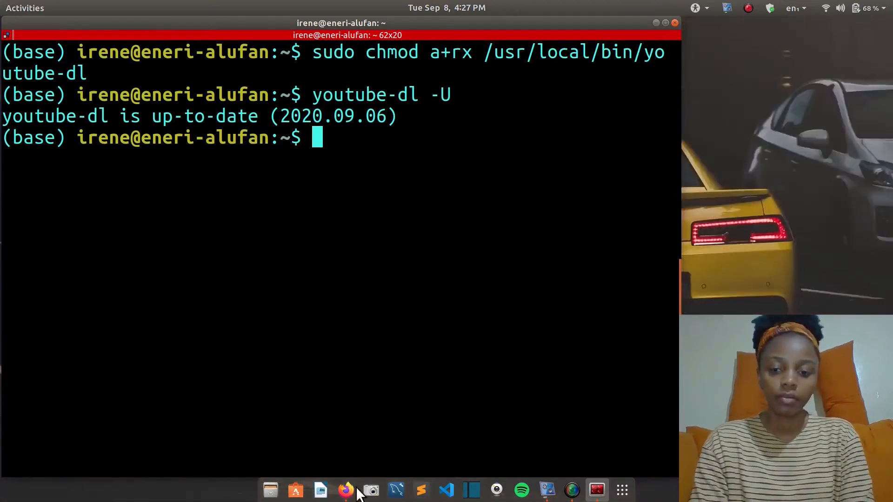
Step: Copy the Linux Kernel video's link from the YouTube channel page via Copy Link Location
click(346, 490)
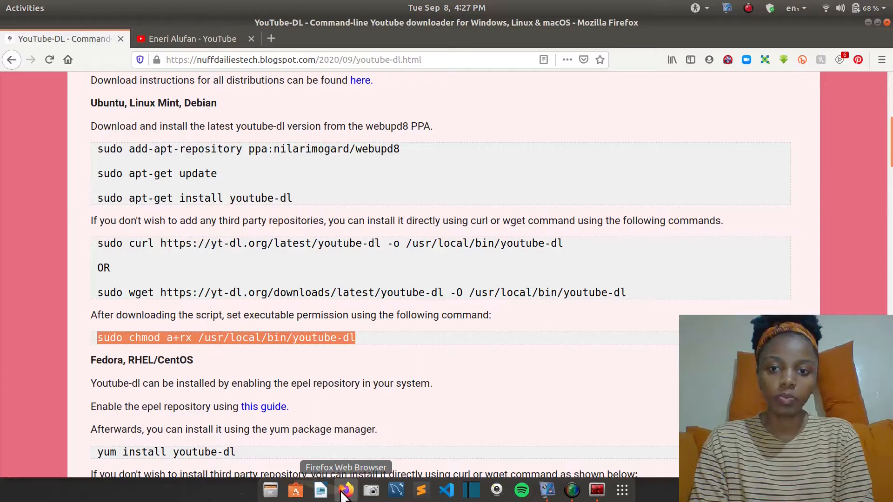
click(192, 39)
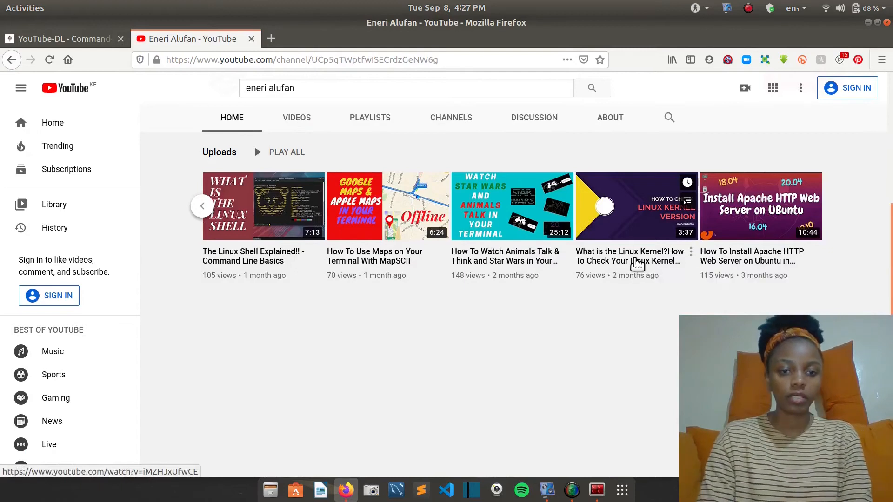
right_click(630, 256)
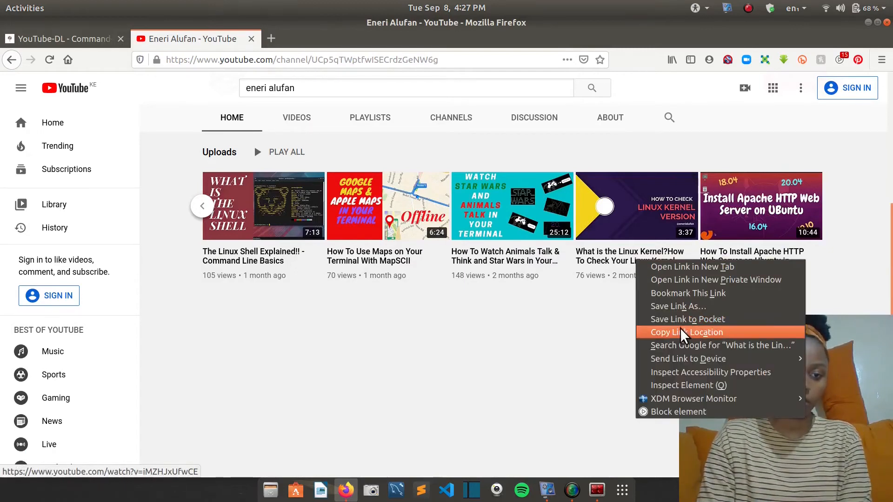
click(686, 332)
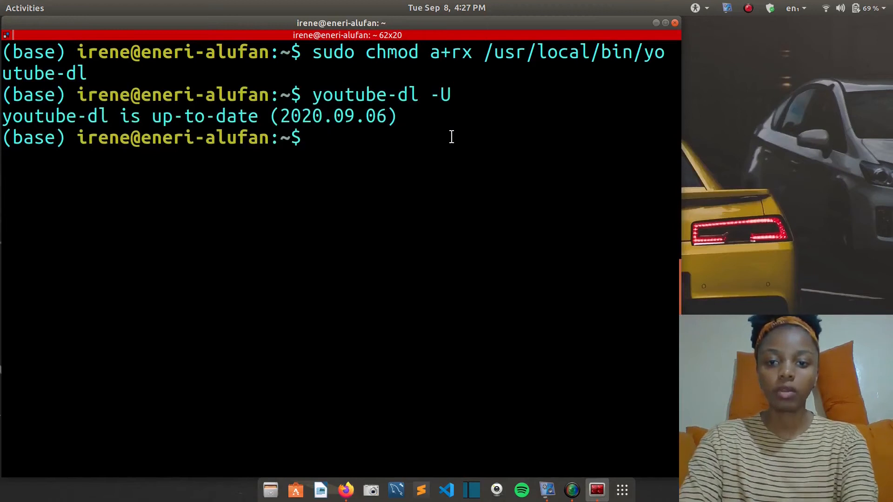
text(yout)
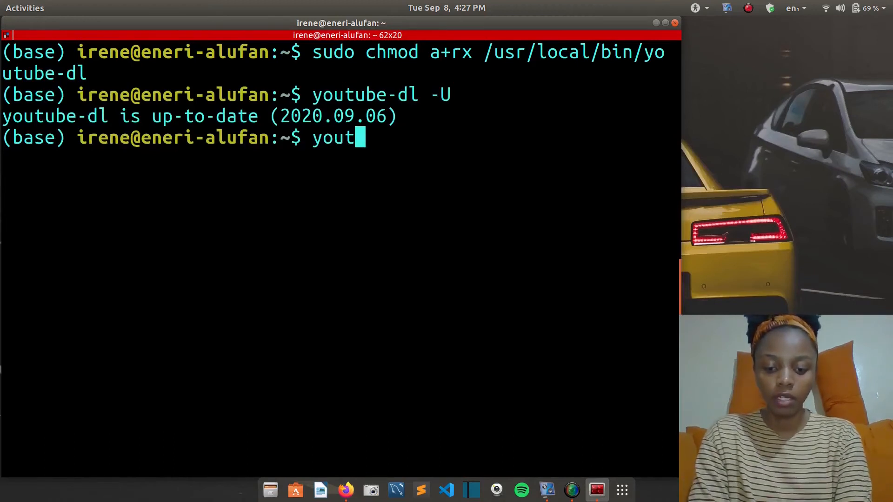
text(ube-dl)
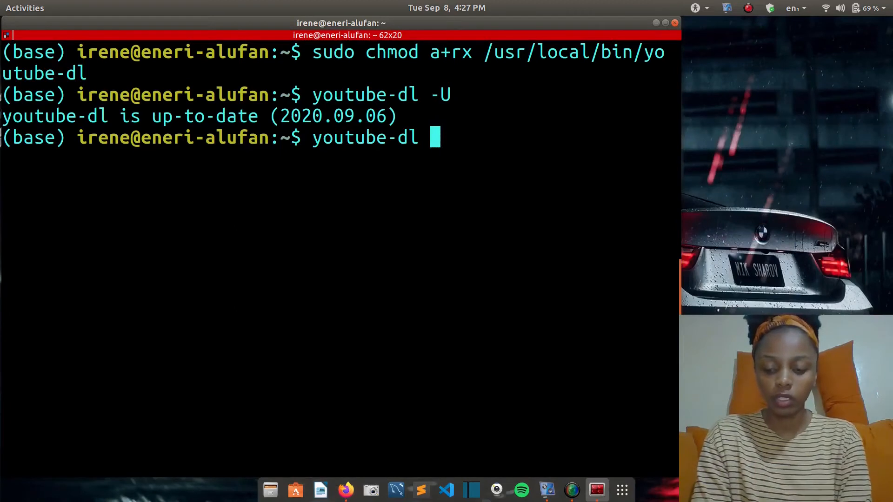
text(https://www.youtube.com/watch?v=iMZHJxUfwCE)
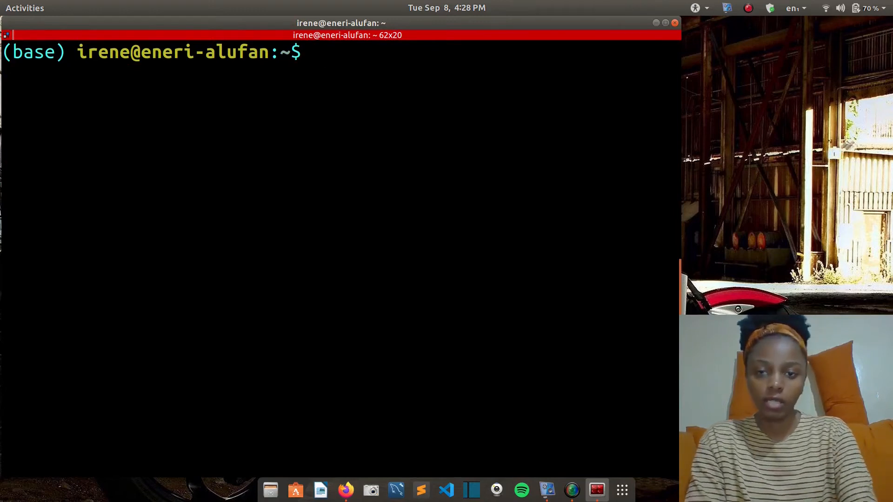
text(you)
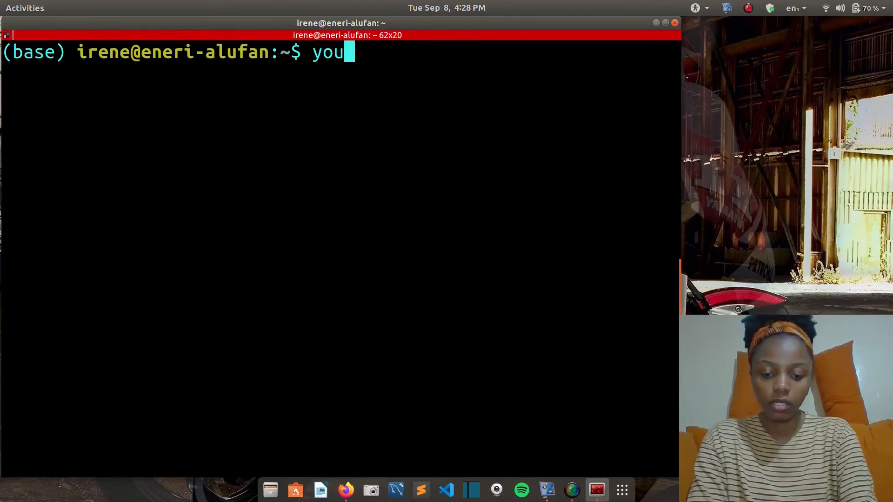
text(tub)
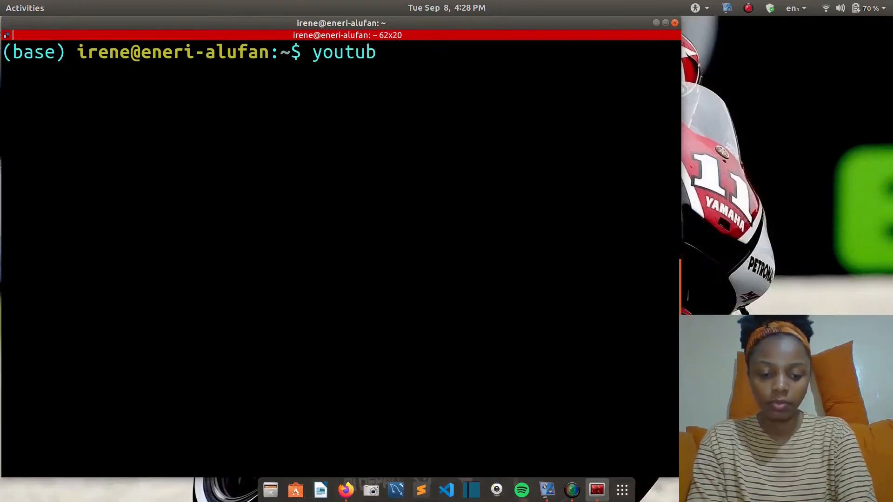
text(e)
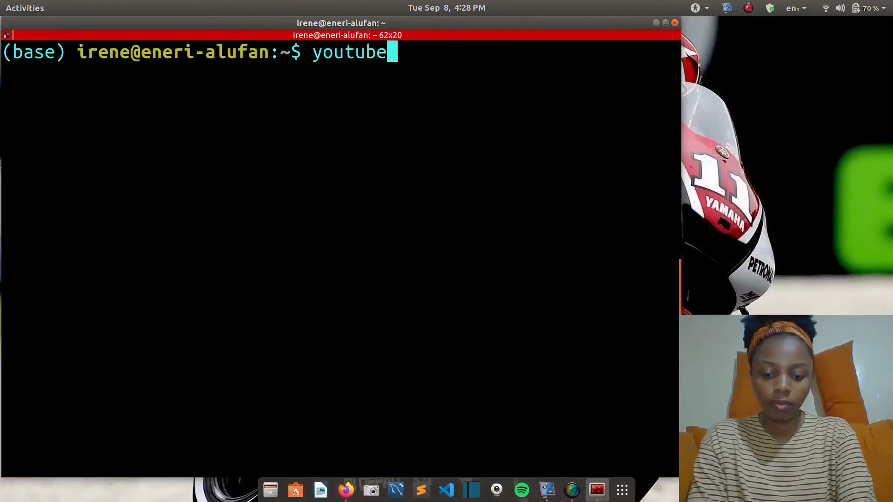
text(-dl --li)
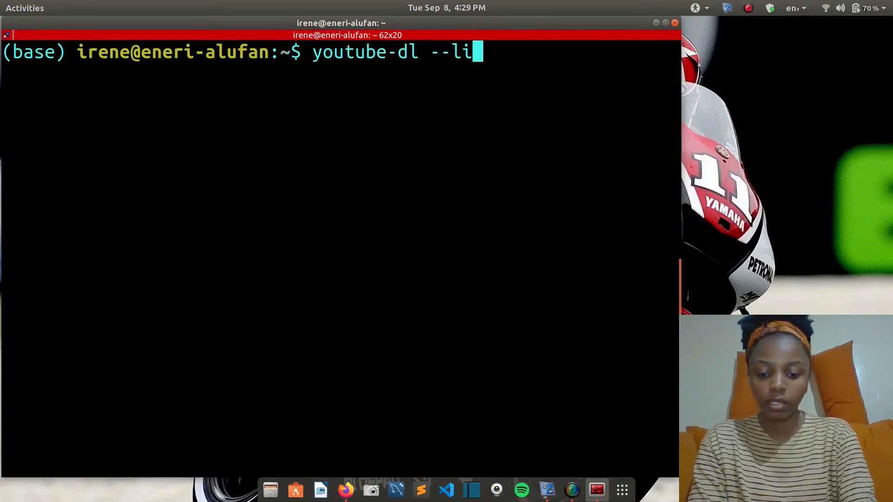
text(st-form)
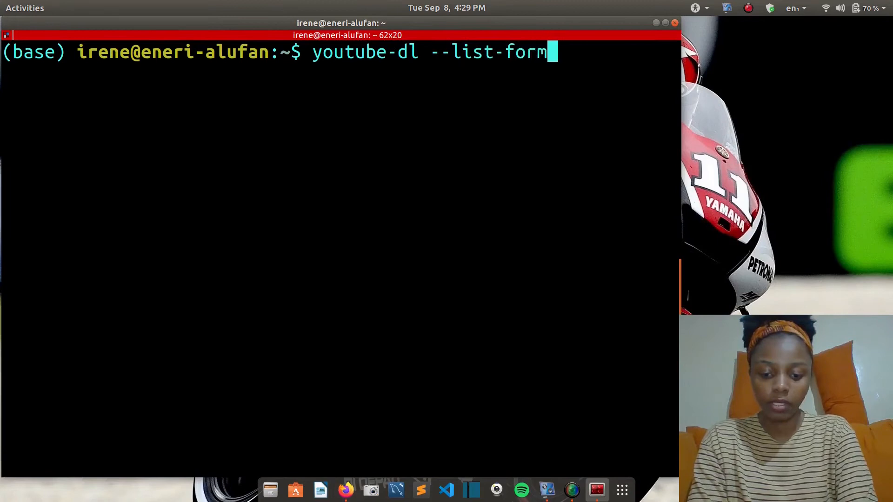
text(ats)
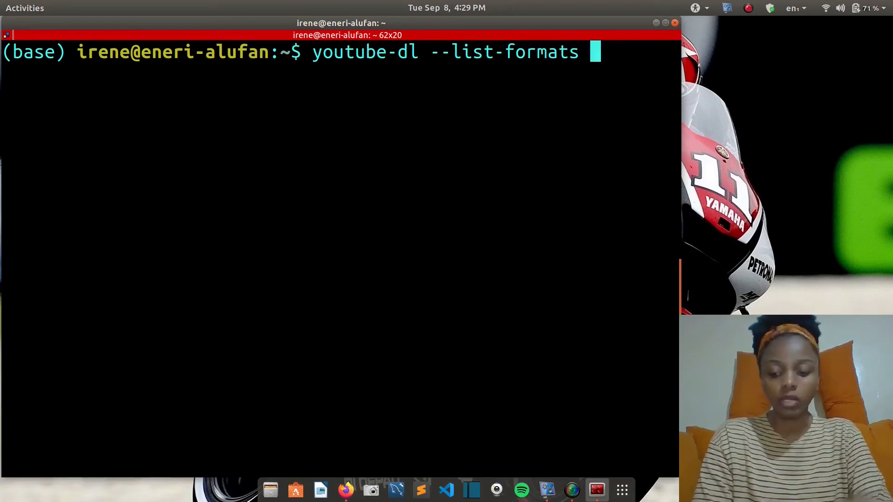
text(https://www.youtube.com/watch?v=iMZHJxUfwCE)
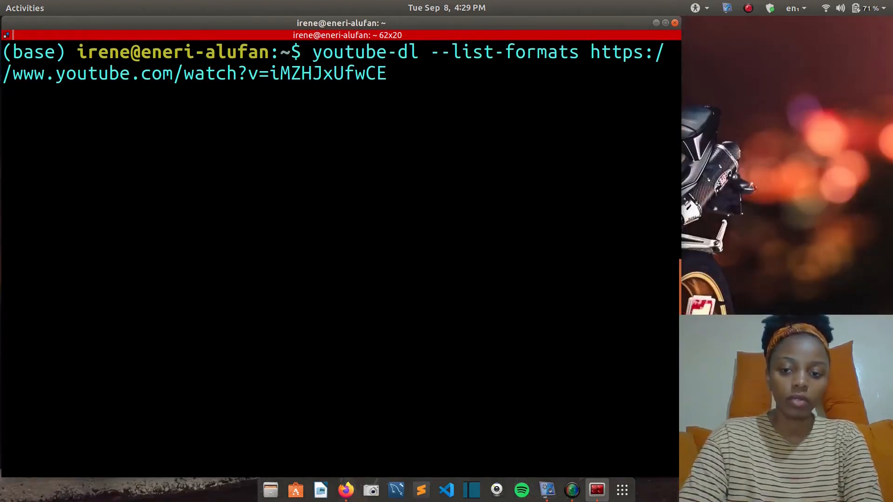
key(Return)
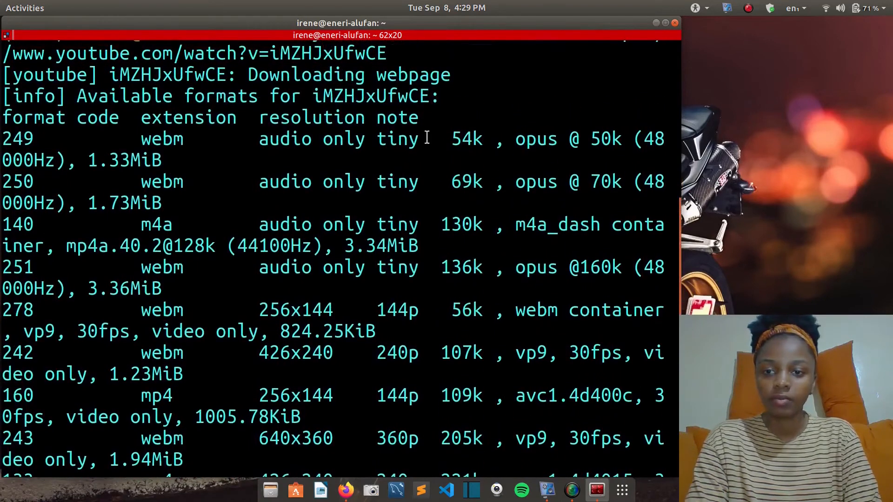
Step: Highlight format codes 243, 244, 134 and 135 and the 'video only' note in the format table
scroll(down, 3)
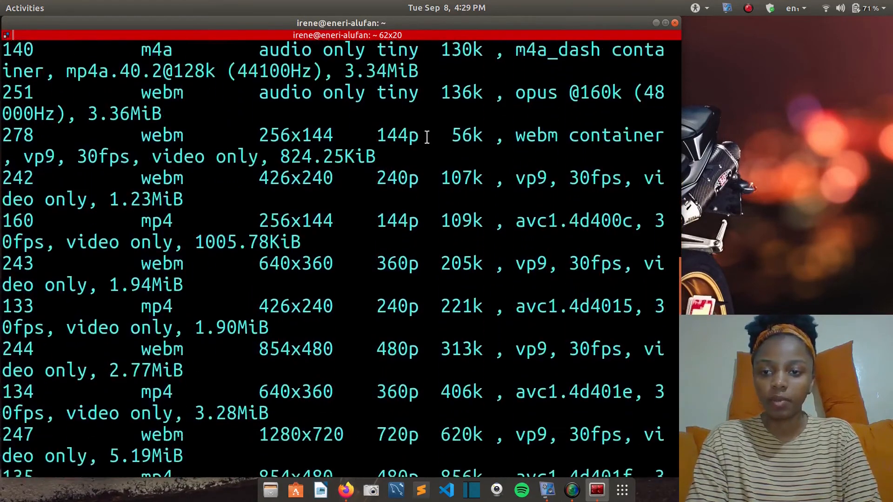
scroll(down, 3)
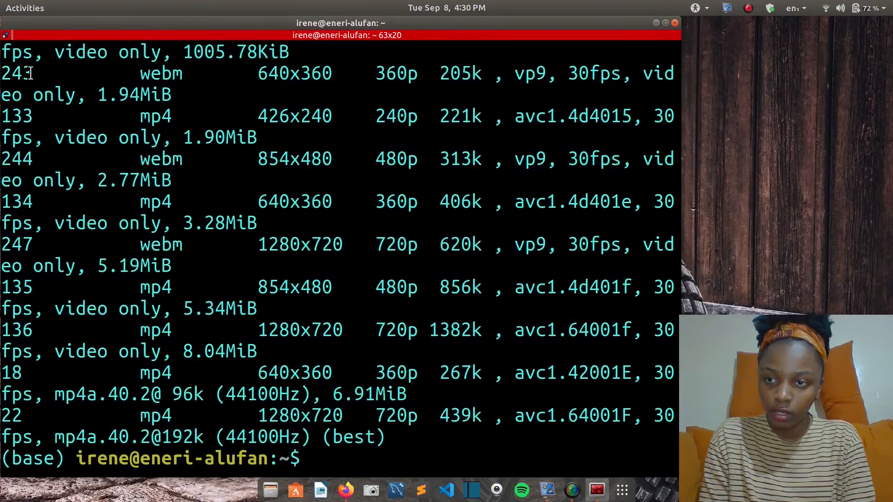
double_click(16, 72)
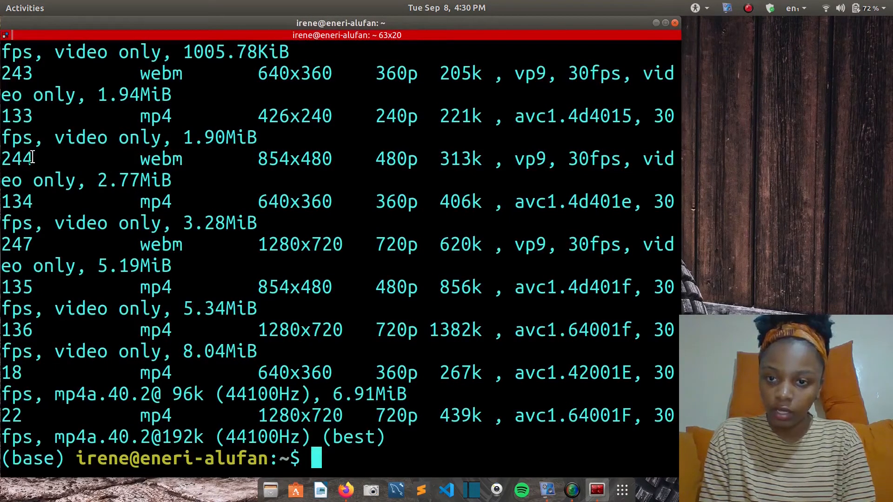
double_click(17, 158)
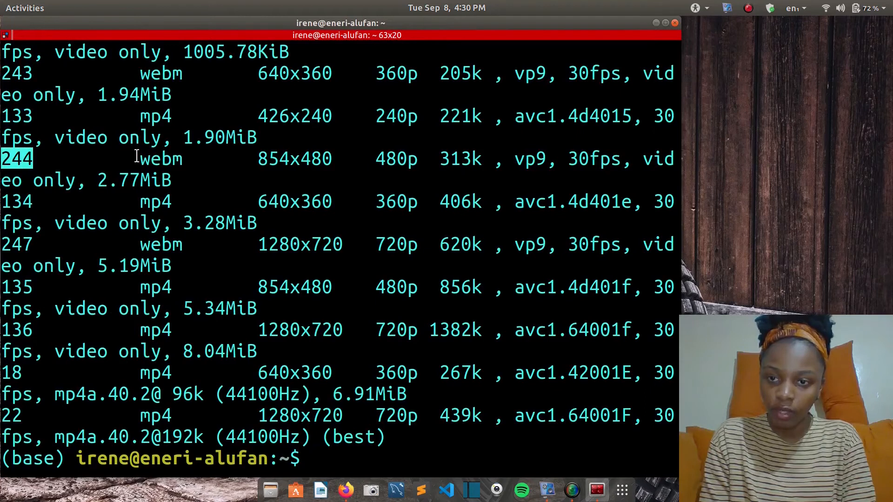
double_click(161, 158)
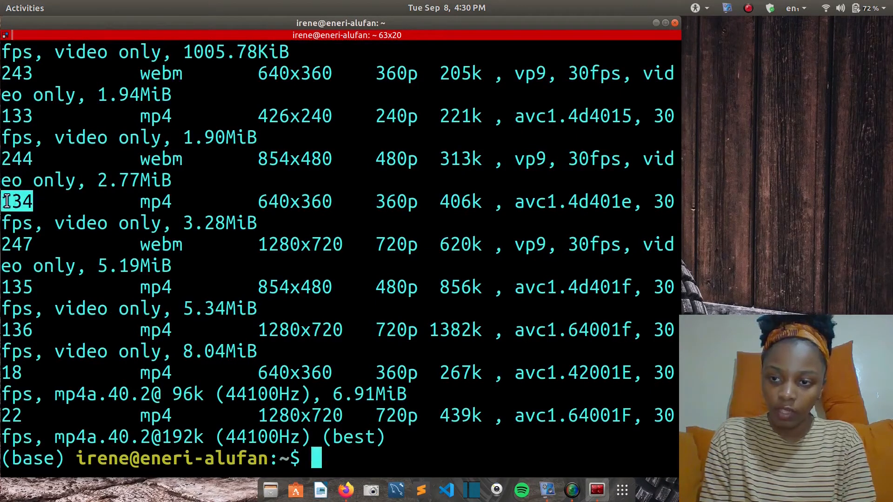
double_click(160, 201)
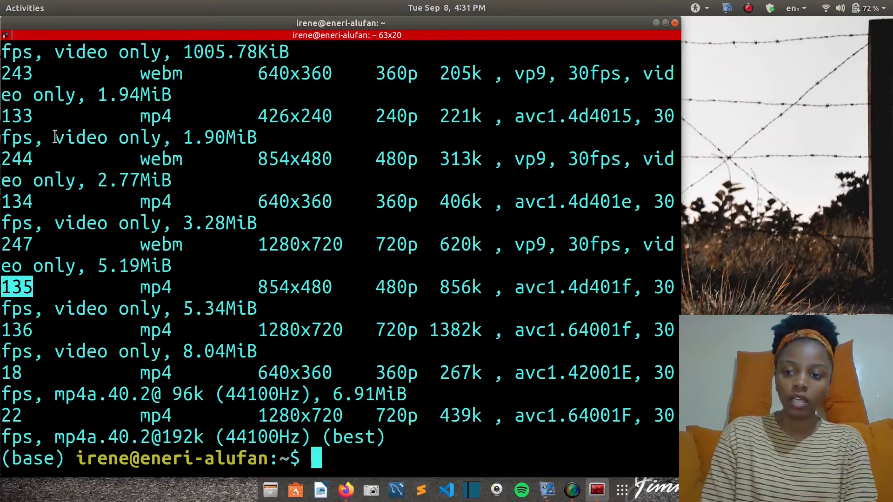
double_click(108, 138)
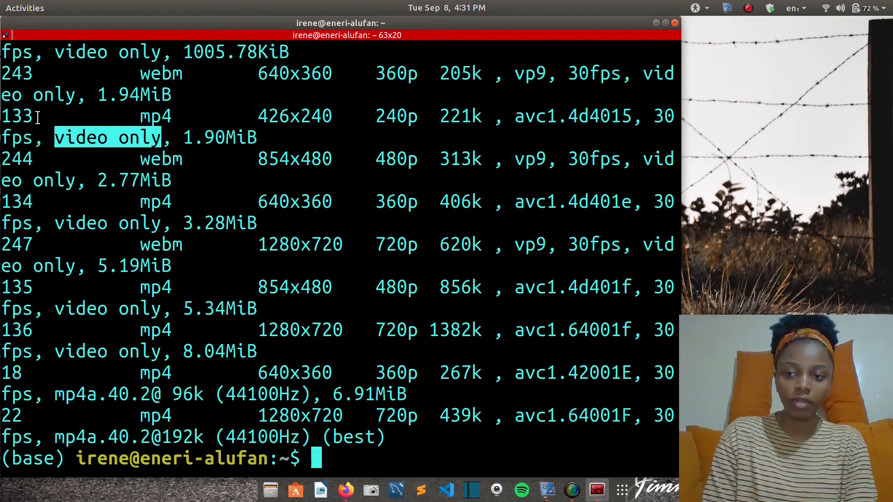
mouse_move(149, 229)
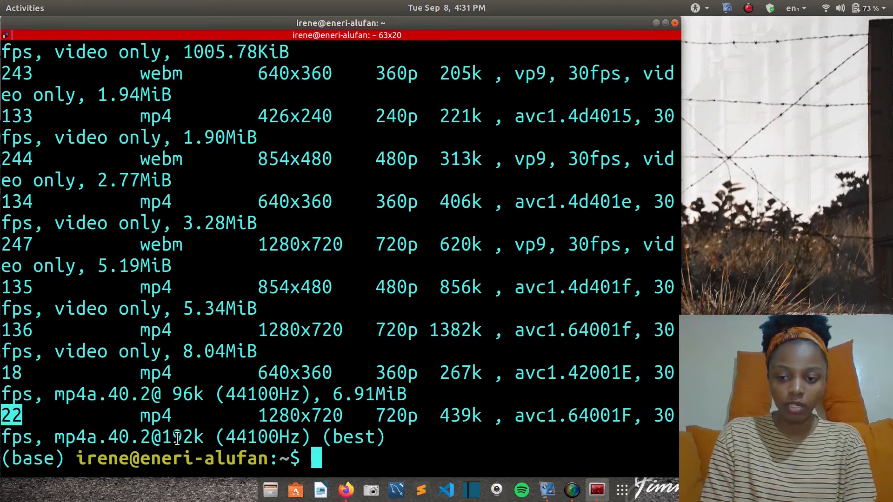
Step: Highlight format 22 and its mp4 extension as the best choice, then queue a clear command
double_click(150, 415)
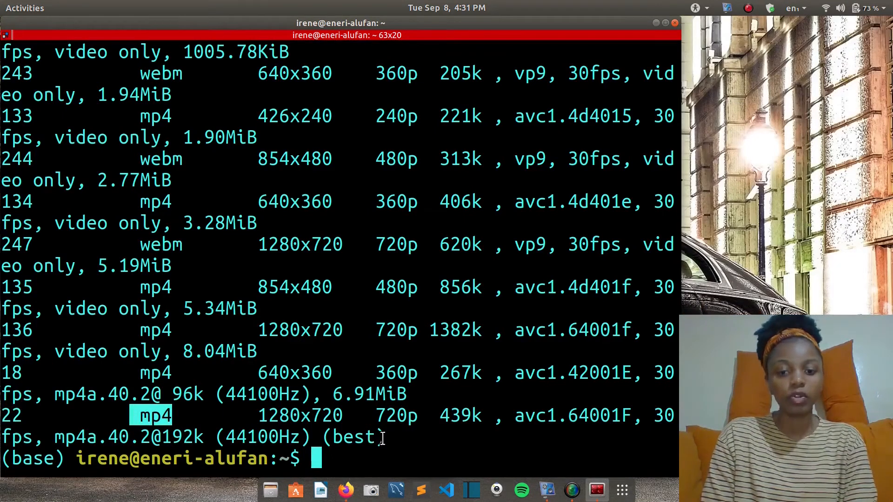
double_click(353, 438)
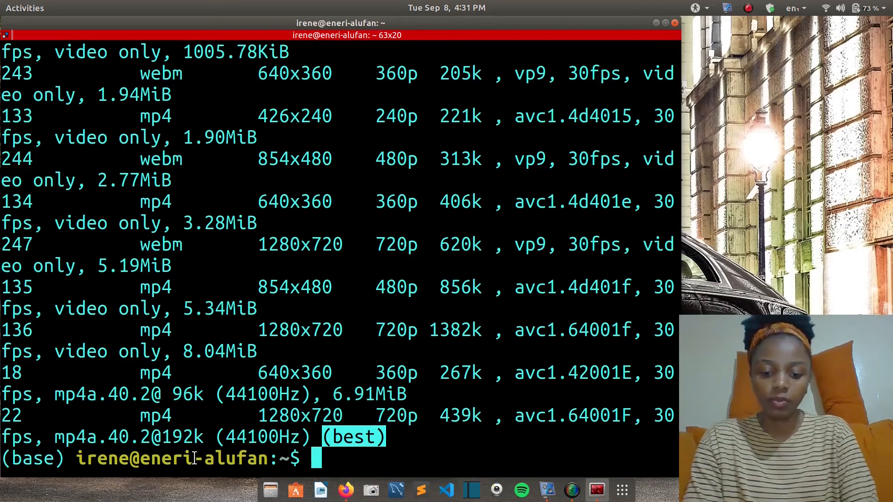
text(clear)
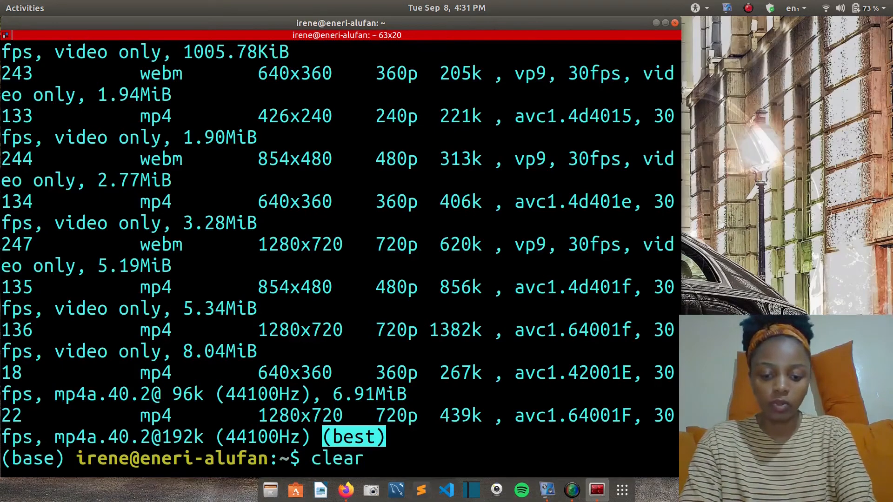
key(Return)
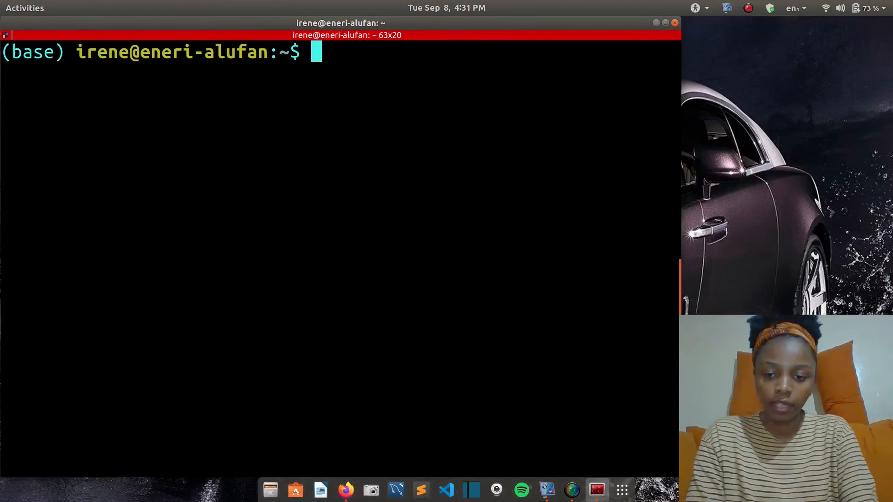
text(youtu)
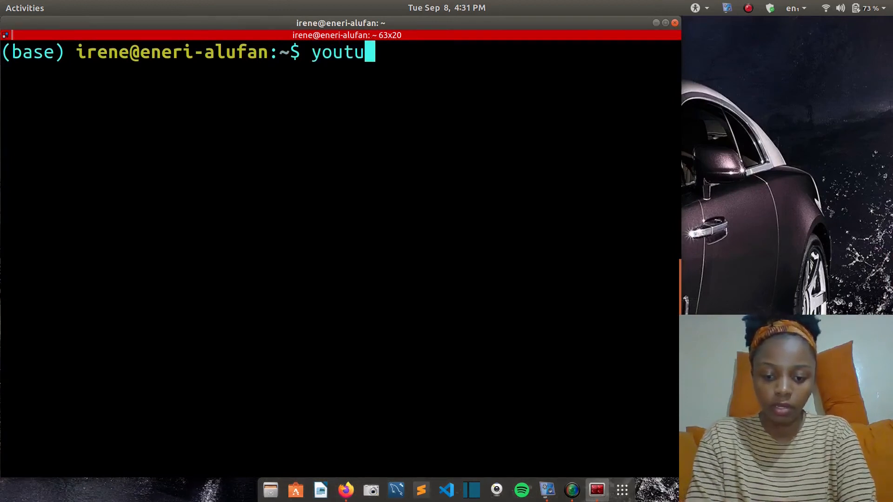
text(be-dl)
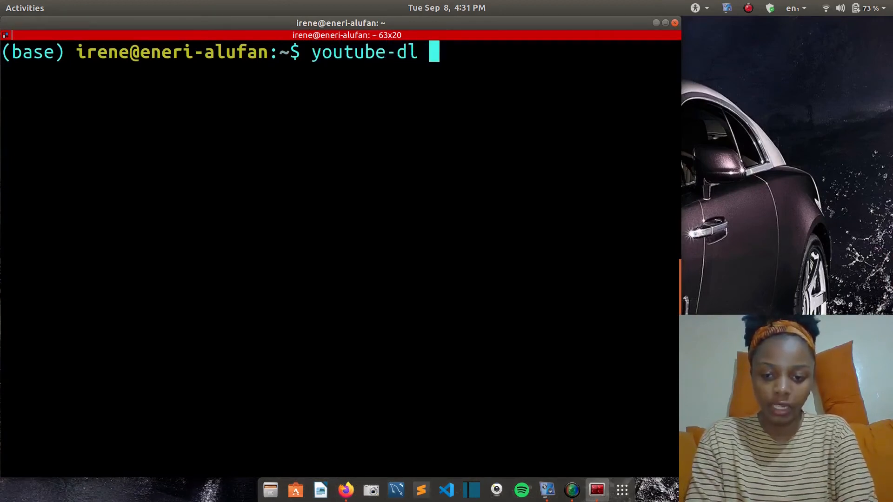
text(-f)
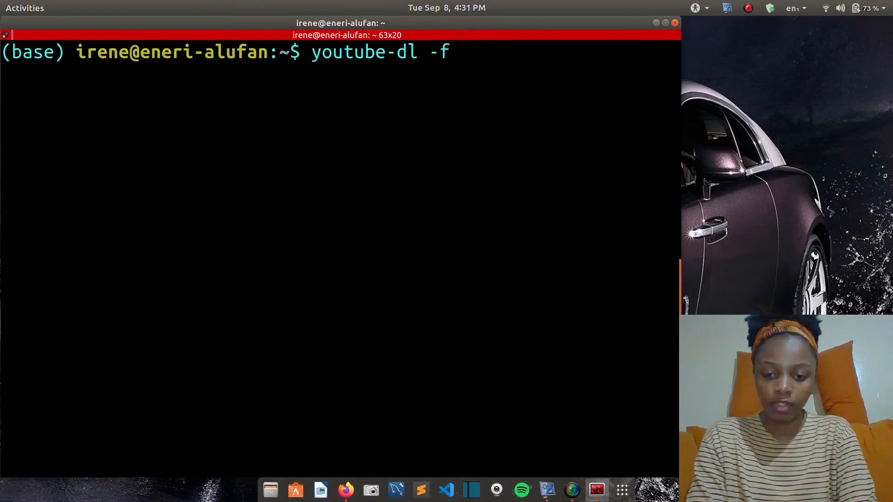
text(22)
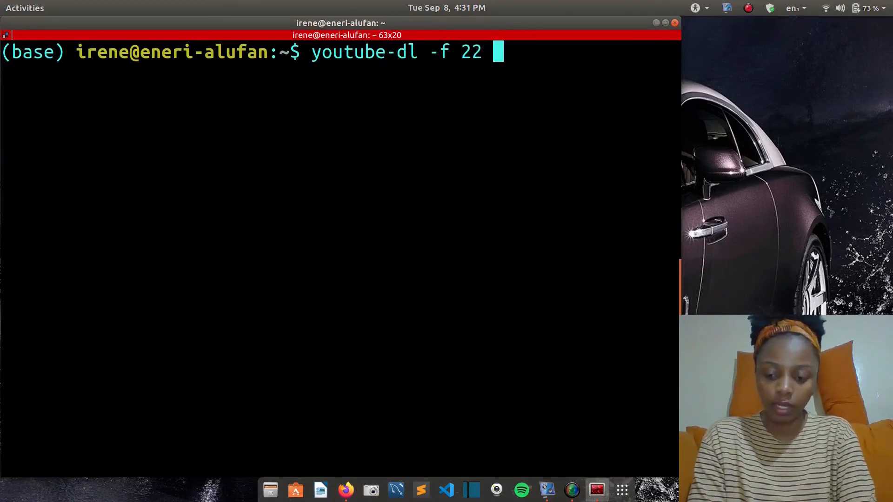
text(https://www.youtube.com/watch?v=iMZHJxUfwCE)
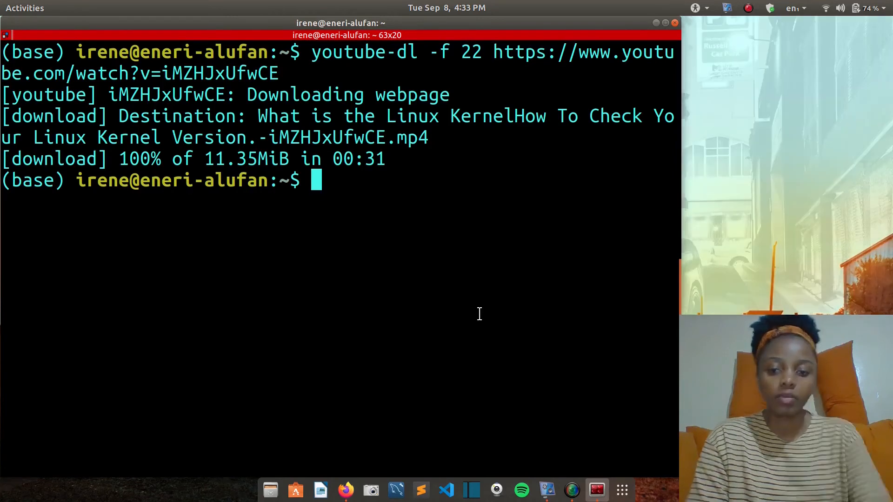
text(youtube-dl)
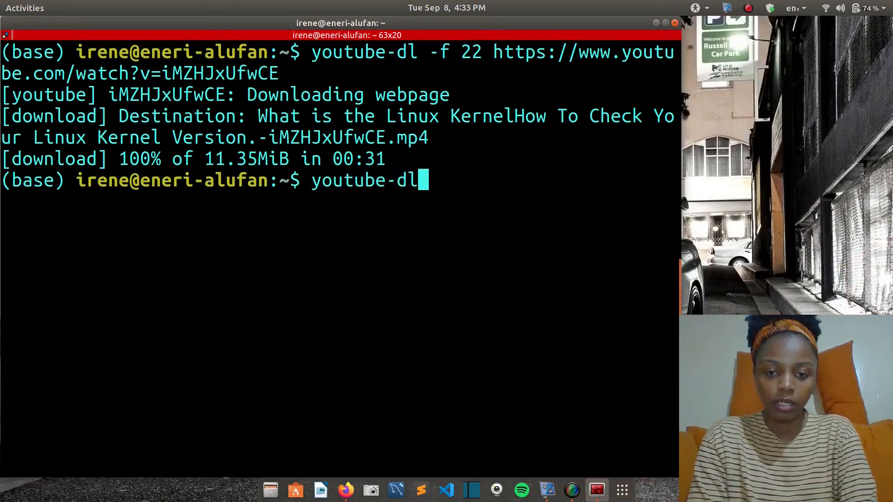
text(-a)
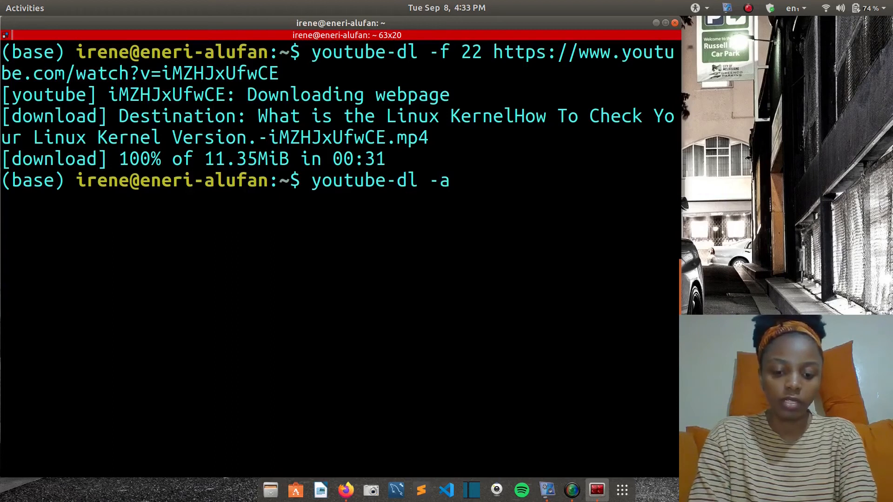
text(youtube)
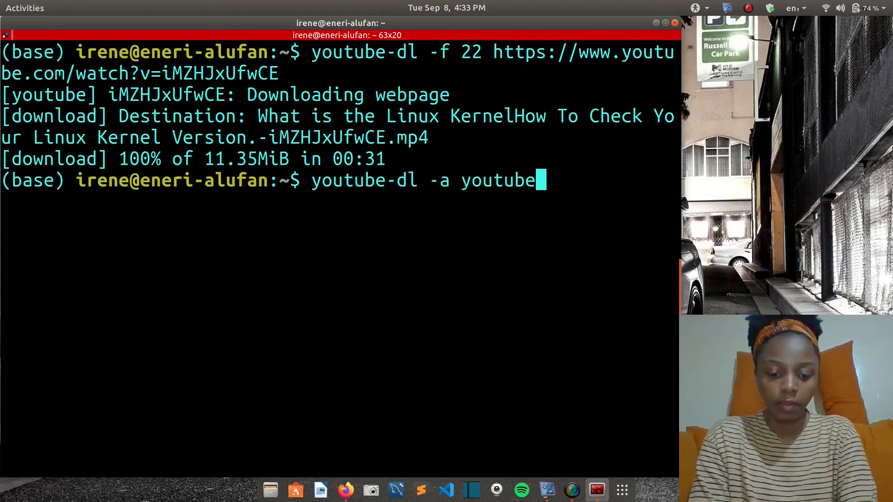
text(_vi)
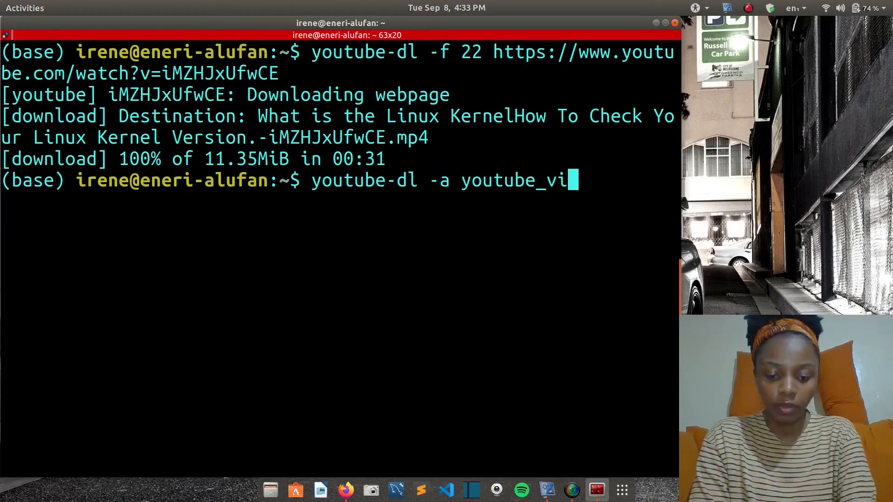
text(dlink.)
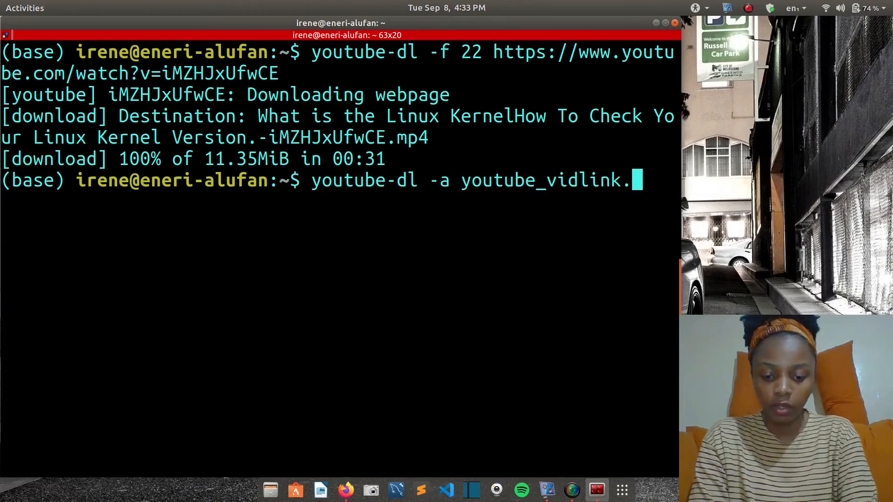
text(txt)
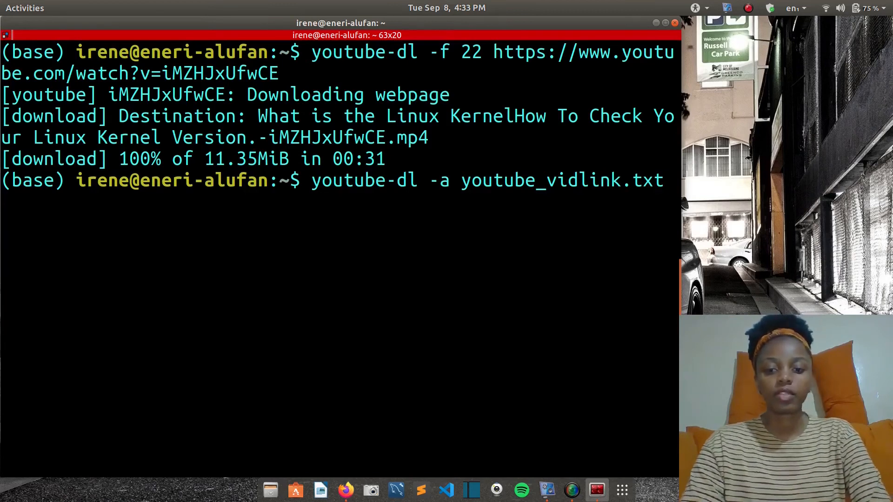
key(BackSpace)
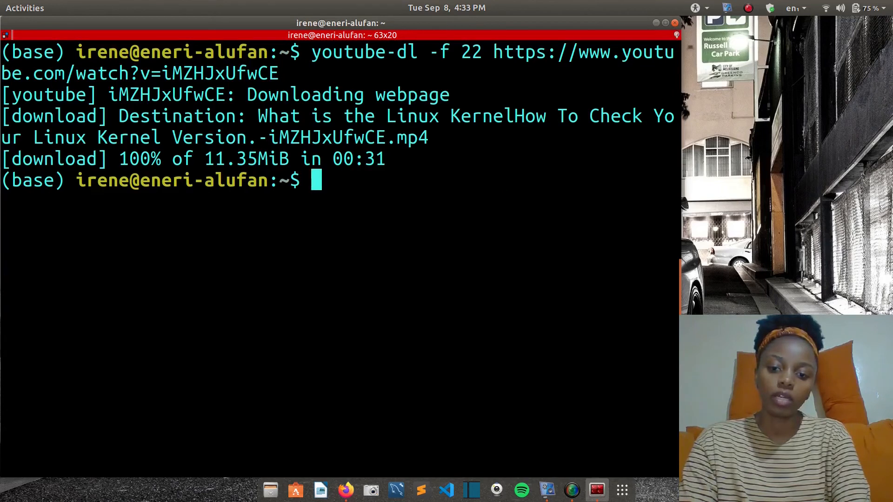
Step: Run youtube-dl --help to print the full list of command-line options
text(yo)
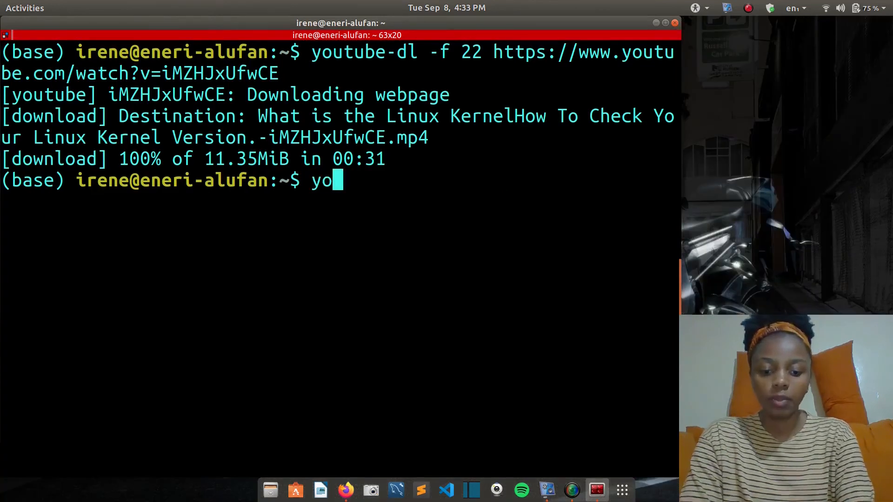
text(utube-dl --h)
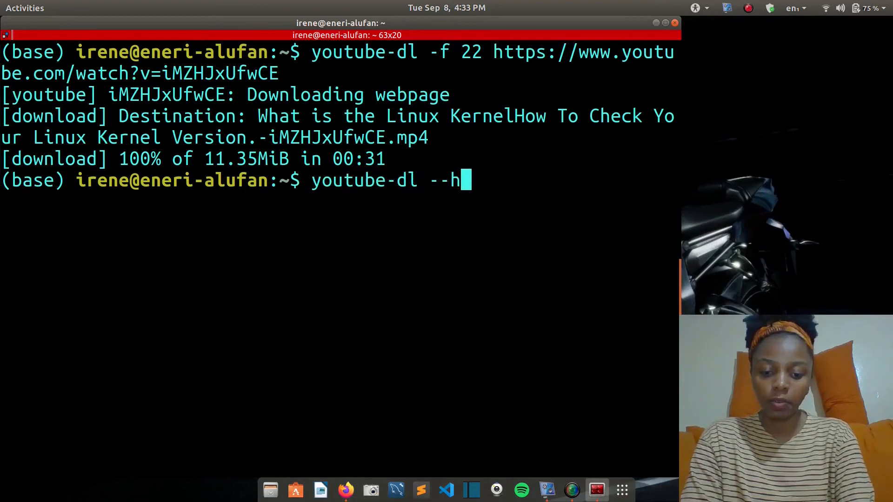
text(elp)
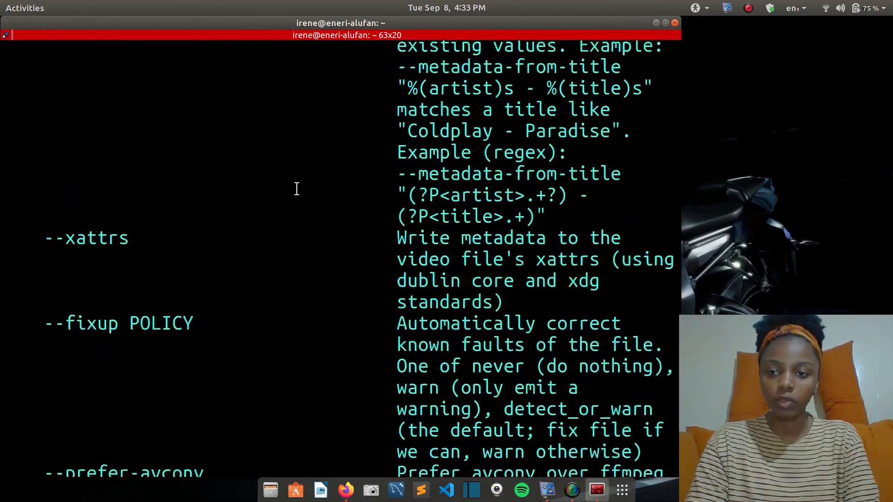
Step: Scroll down through the youtube-dl help listing to review the remaining options
scroll(down, 3)
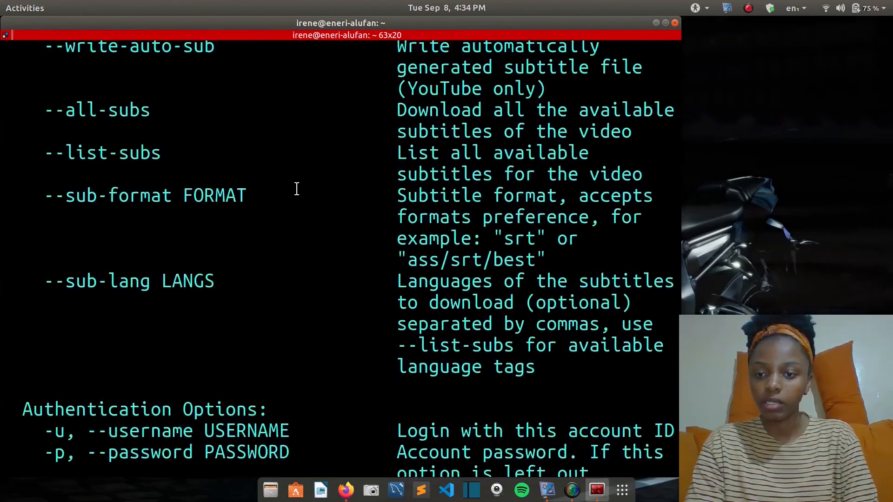
scroll(down, 3)
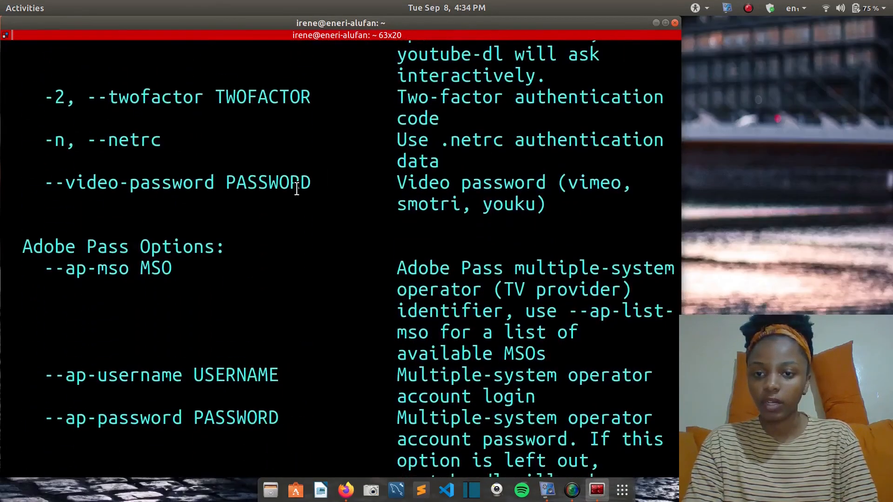
scroll(down, 3)
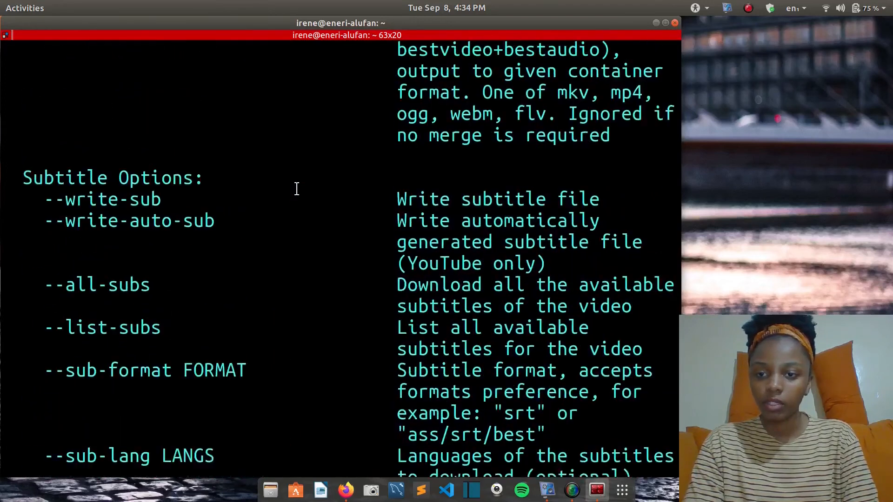
scroll(down, 3)
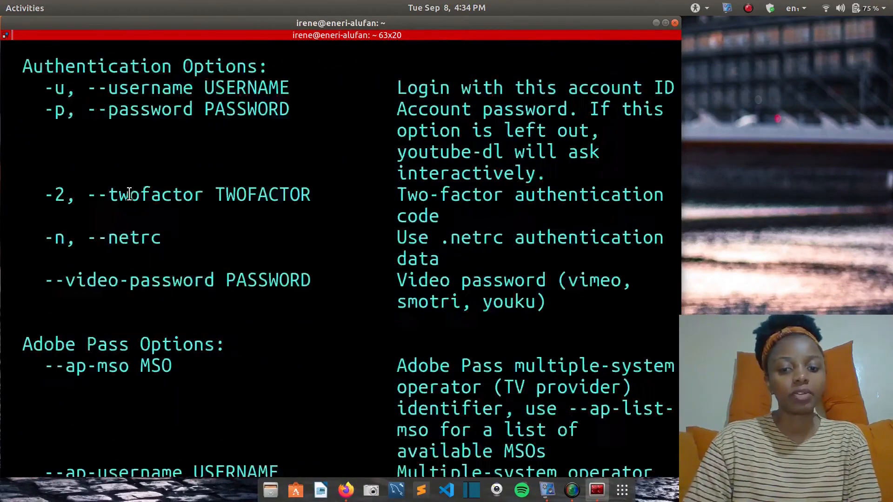
scroll(down, 3)
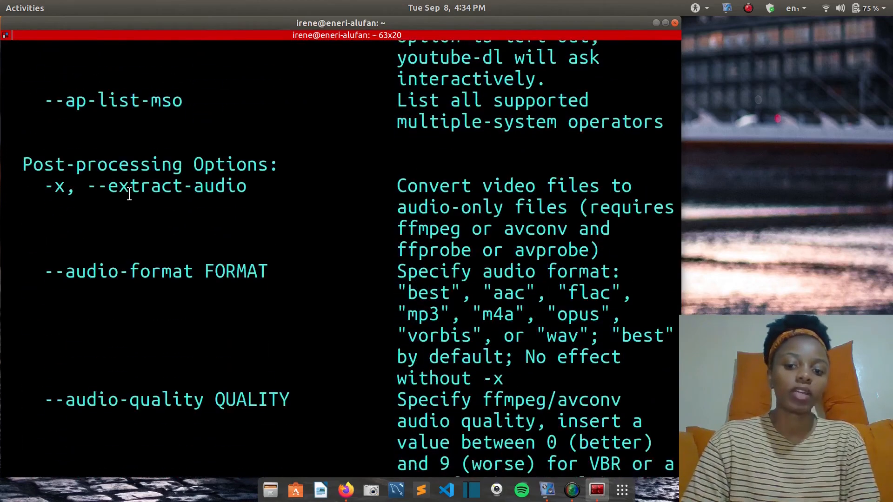
scroll(down, 3)
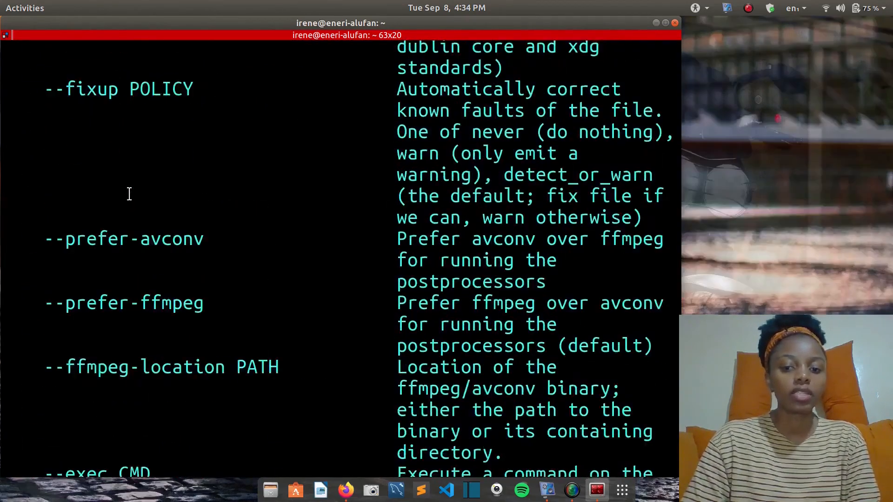
scroll(down, 3)
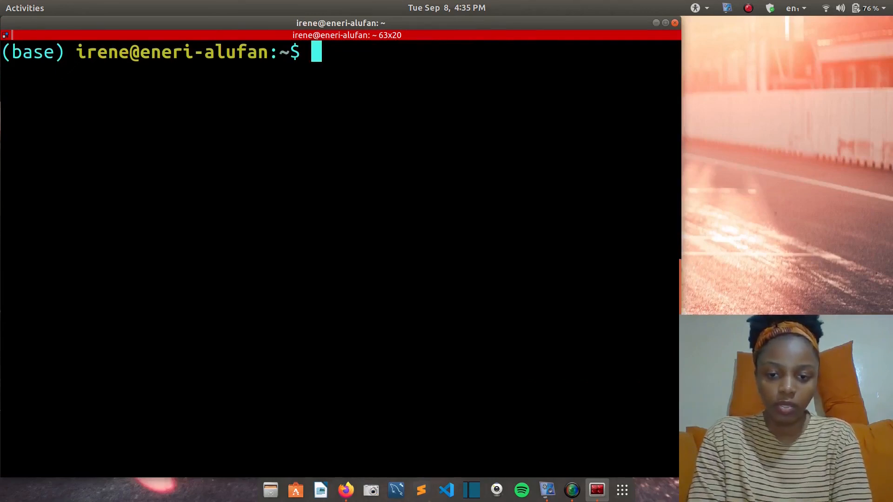
Step: Enter the option --ignore-config at the prompt without running it
text(--)
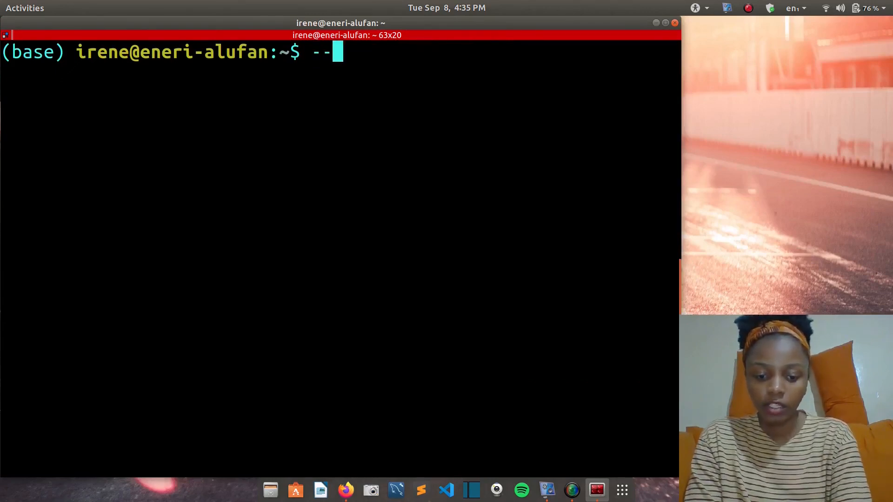
text(ignore)
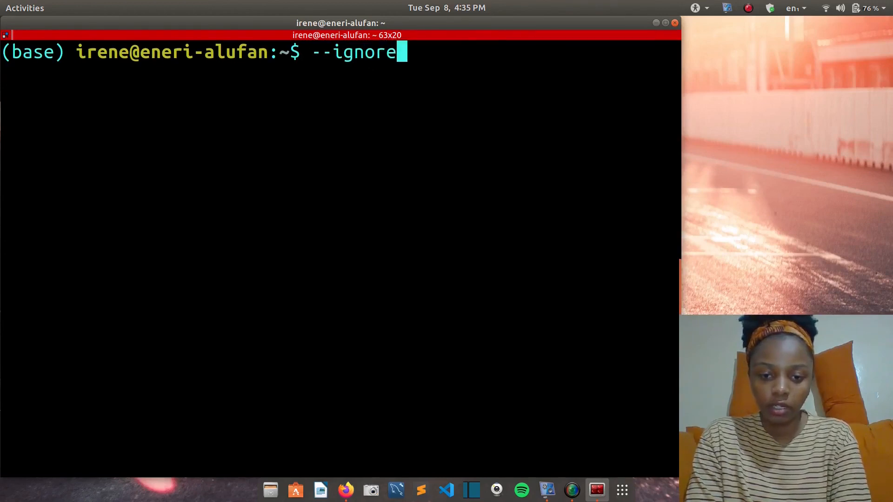
text(-co)
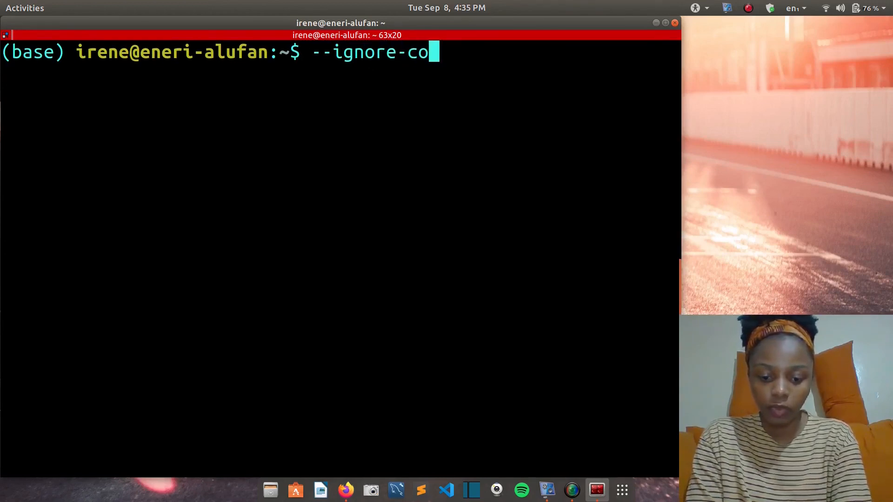
text(nfig)
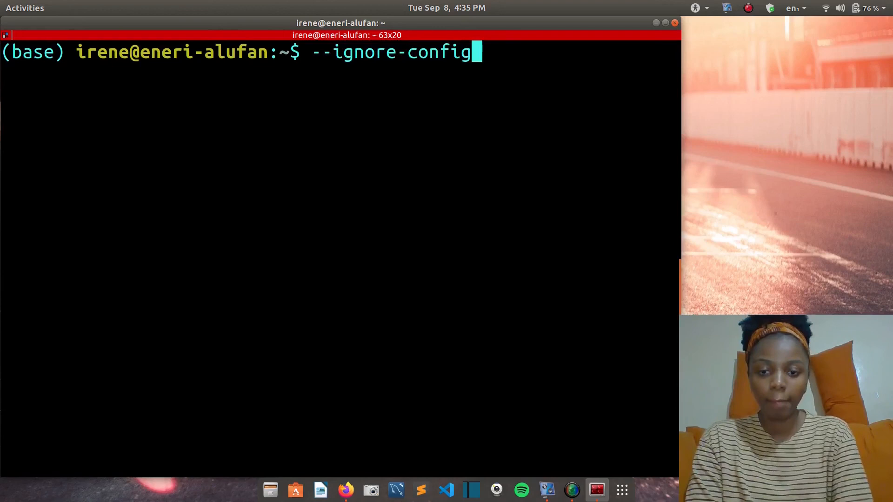